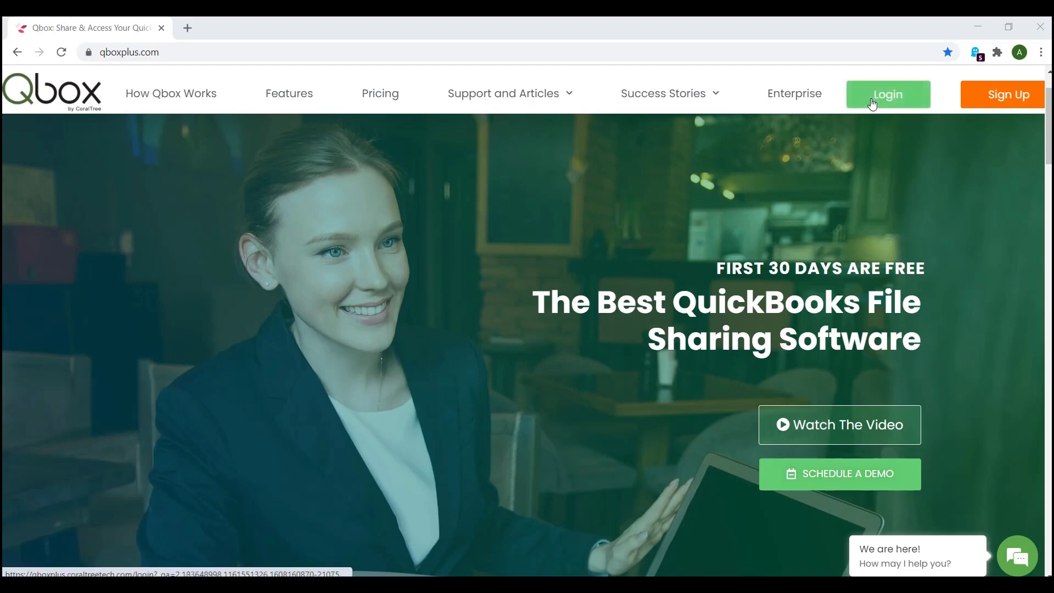
Log in to the dashboard and open the account menu from the profile avatar
{"action": "left_click", "coordinate": [887, 93]}
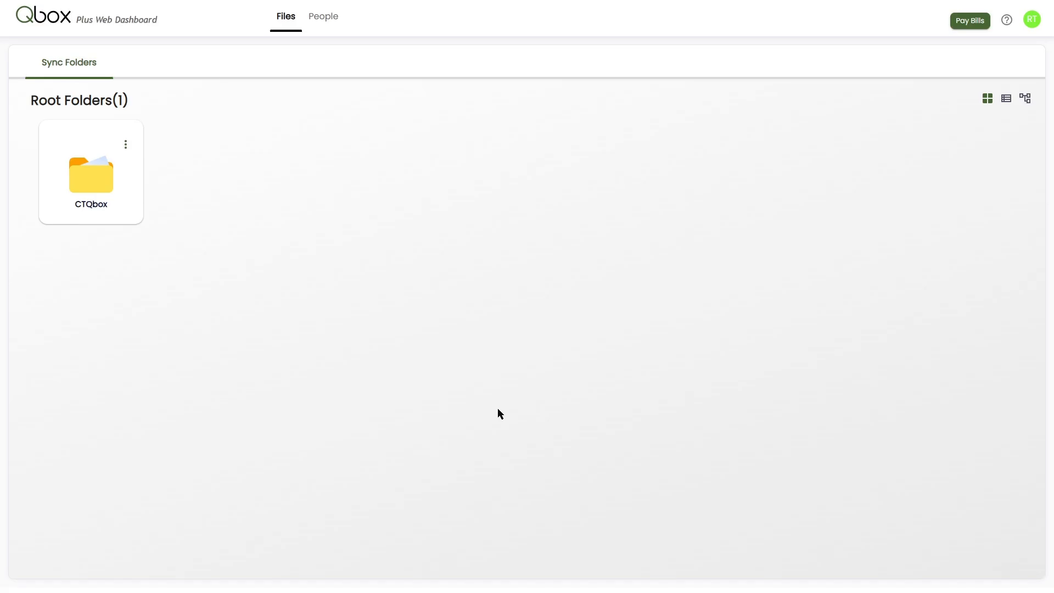
{"action": "left_click", "coordinate": [1032, 18]}
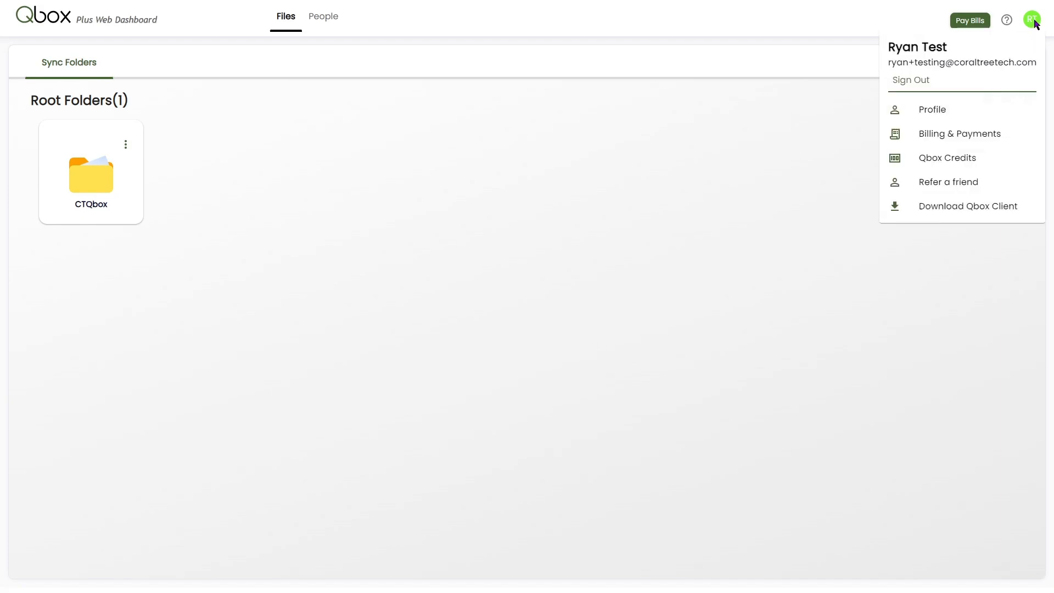
Choose Billing & Payments to reach the Billings page on View Bills
{"action": "left_click", "coordinate": [961, 133]}
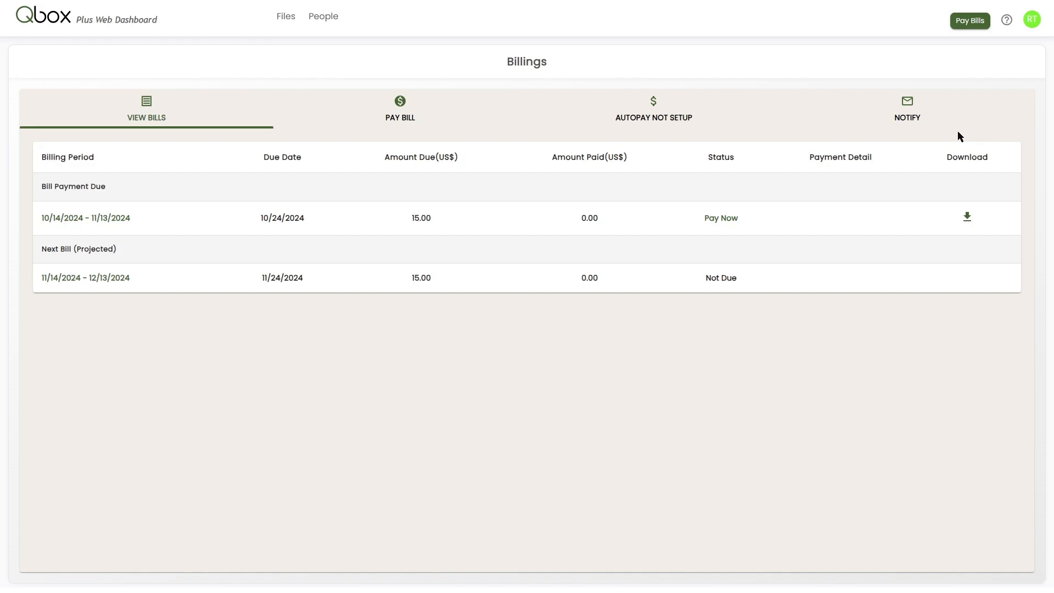
{"action": "mouse_move", "coordinate": [281, 120]}
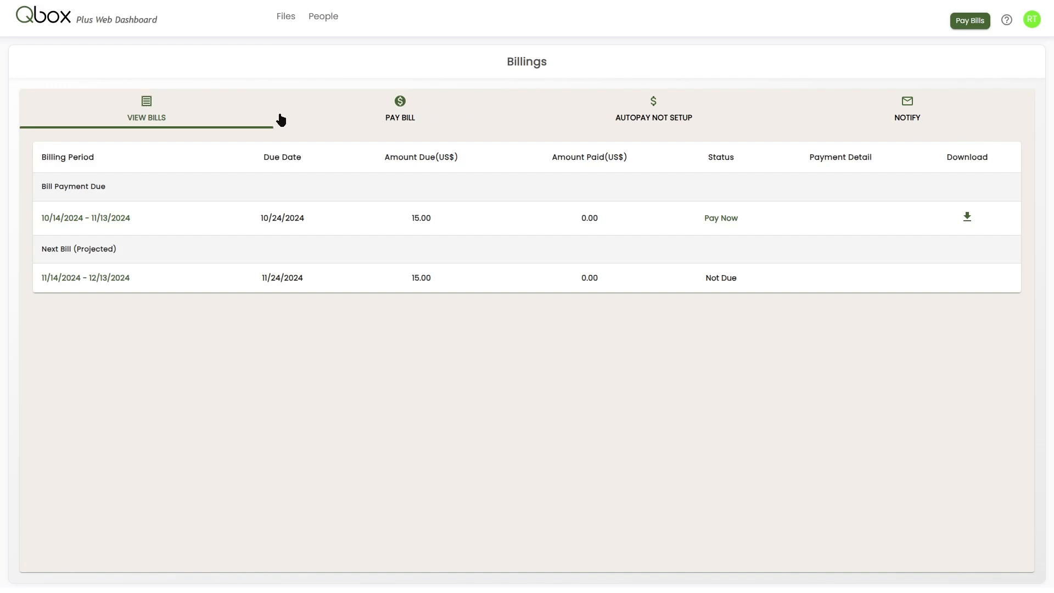
{"action": "mouse_move", "coordinate": [429, 110]}
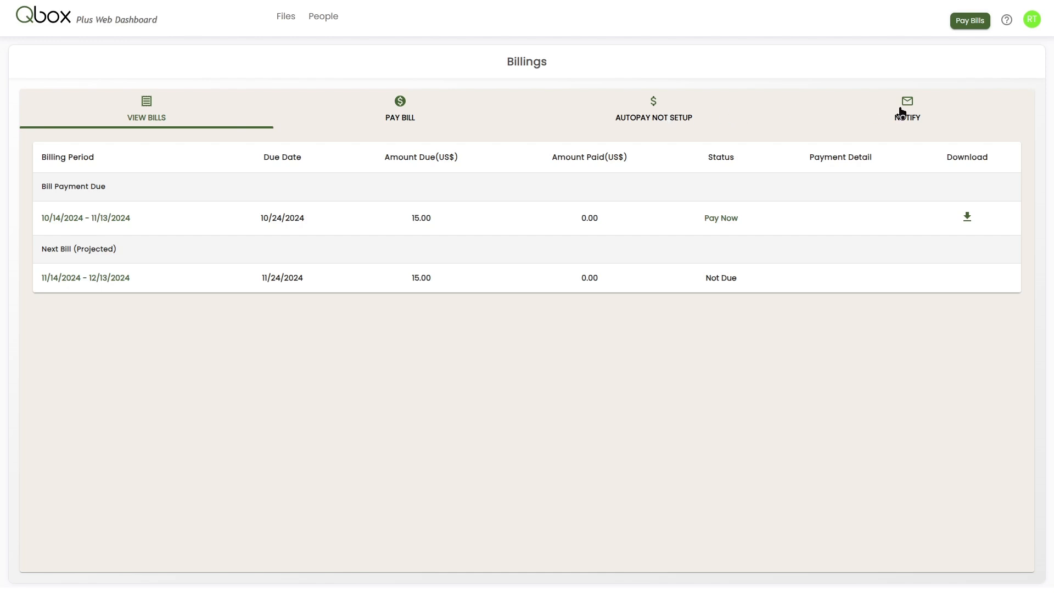
{"action": "mouse_move", "coordinate": [914, 118]}
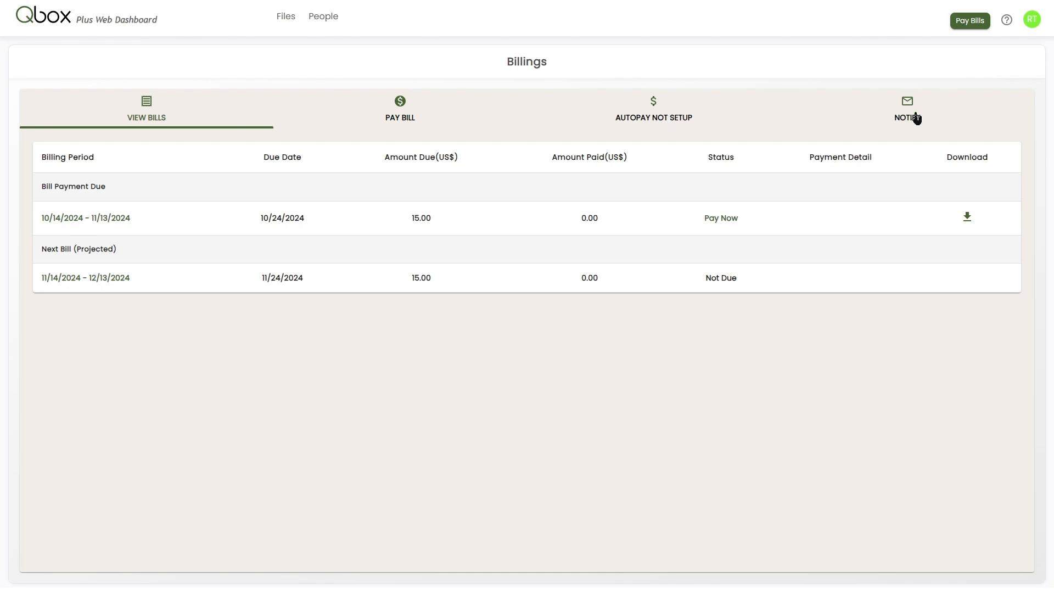
{"action": "mouse_move", "coordinate": [521, 107]}
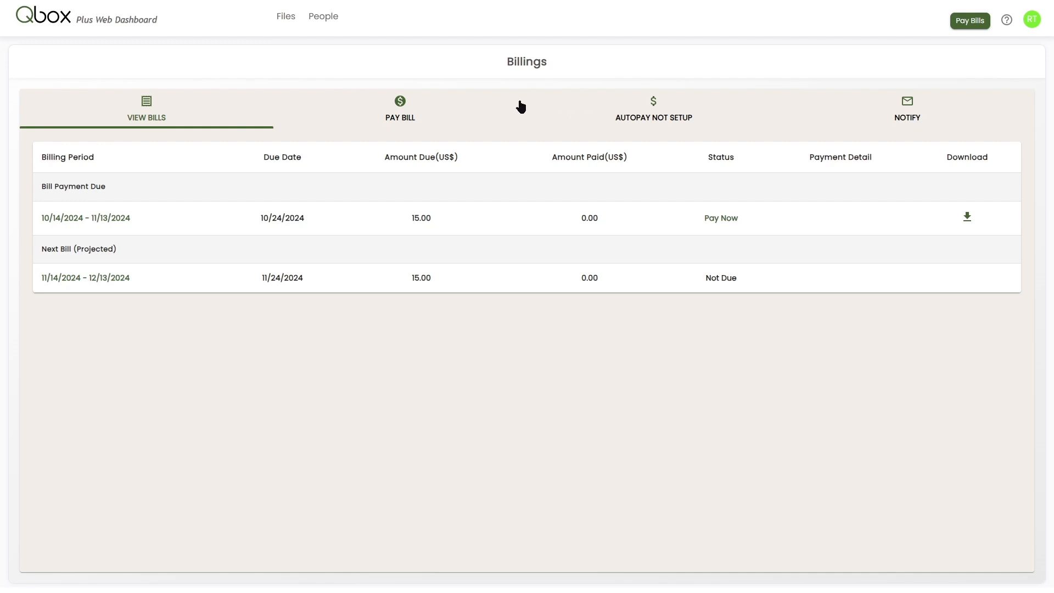
{"action": "left_click", "coordinate": [399, 110]}
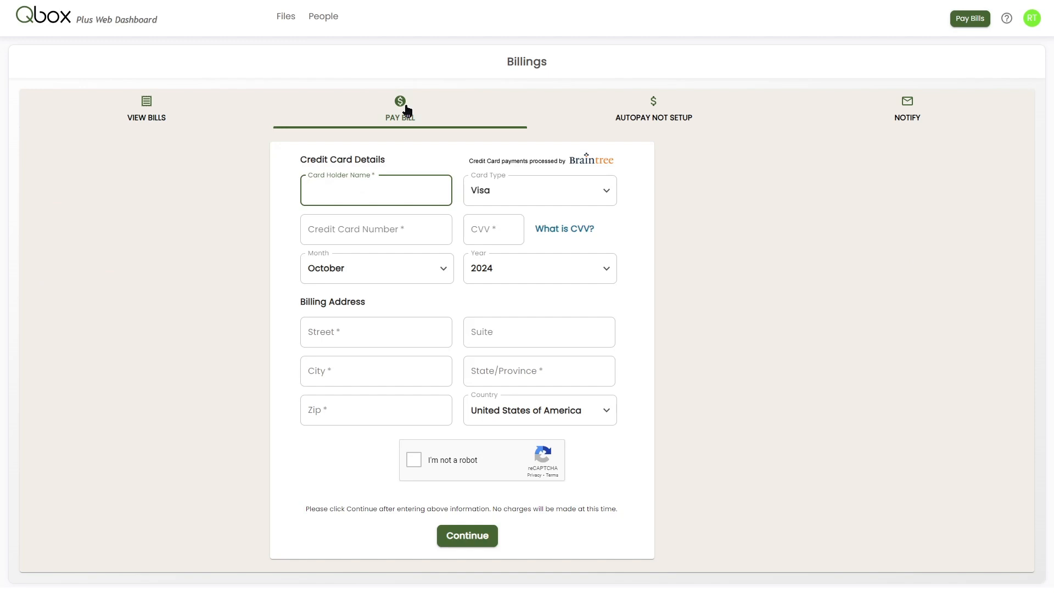
{"action": "left_click", "coordinate": [147, 111]}
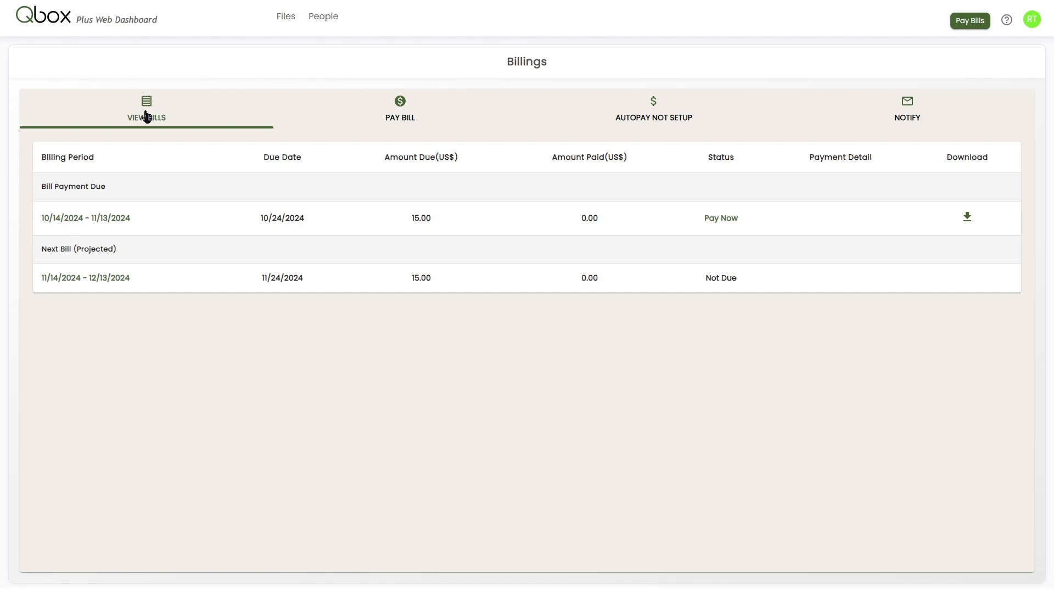
{"action": "mouse_move", "coordinate": [86, 218]}
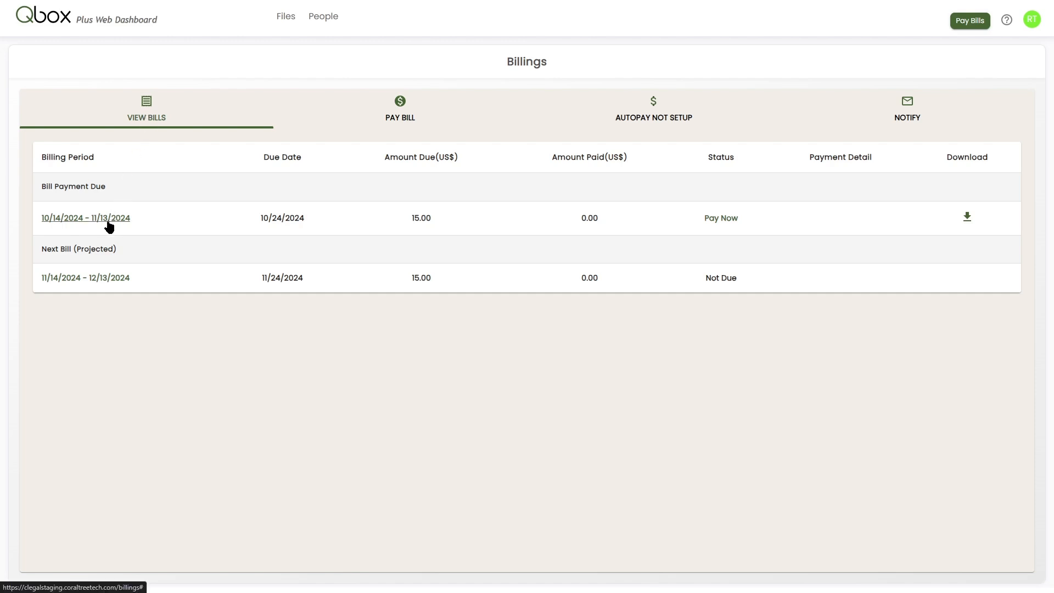
Change the SyncFolder billing cycle for 10/14/2024 - 11/13/2024 from Monthly to Yearly, confirming with Yes
{"action": "left_click", "coordinate": [86, 218]}
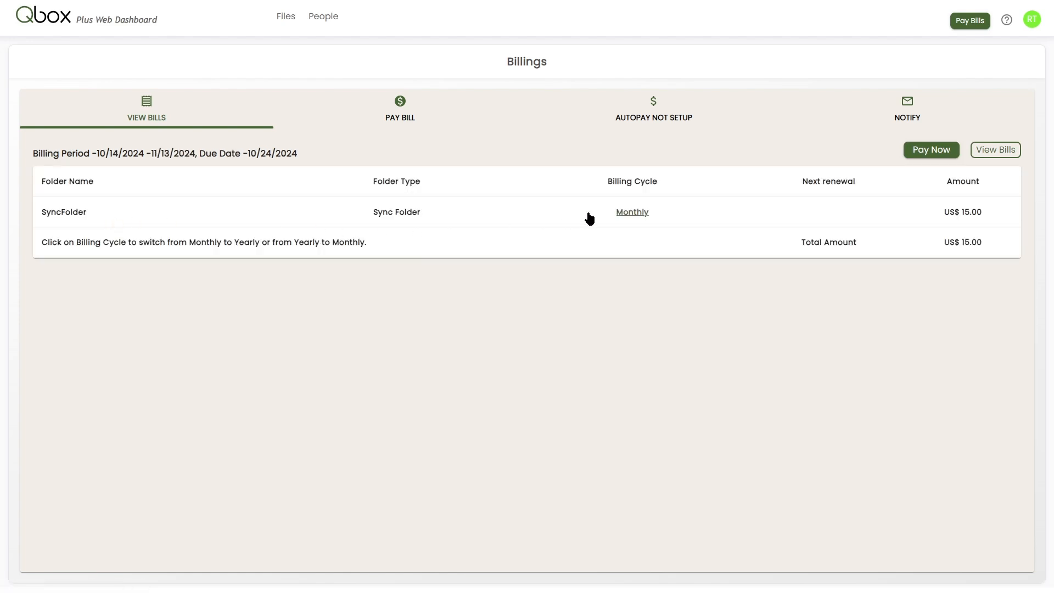
{"action": "left_click", "coordinate": [631, 212]}
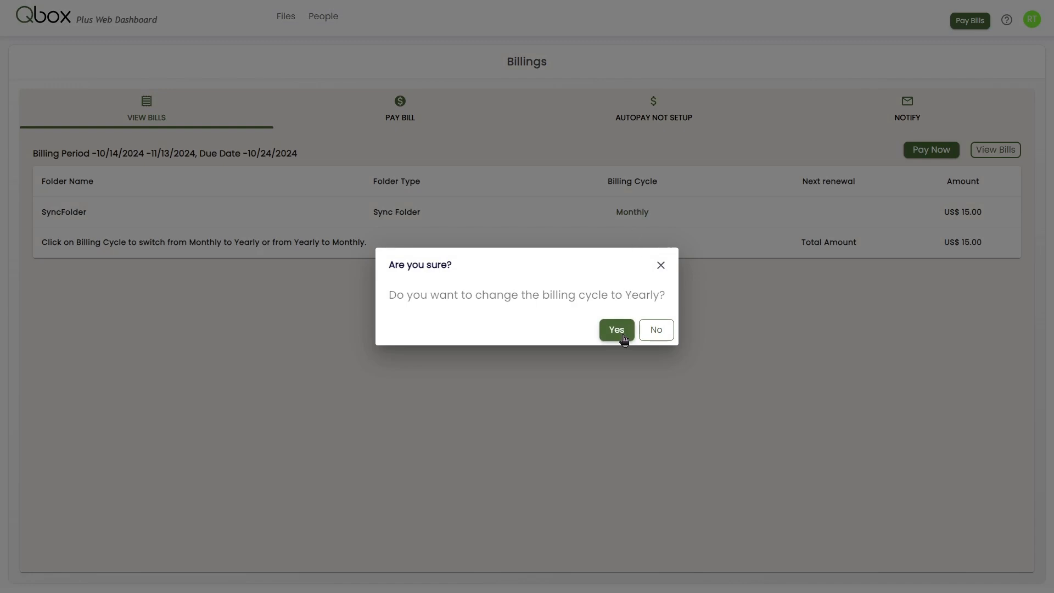
{"action": "left_click", "coordinate": [615, 330]}
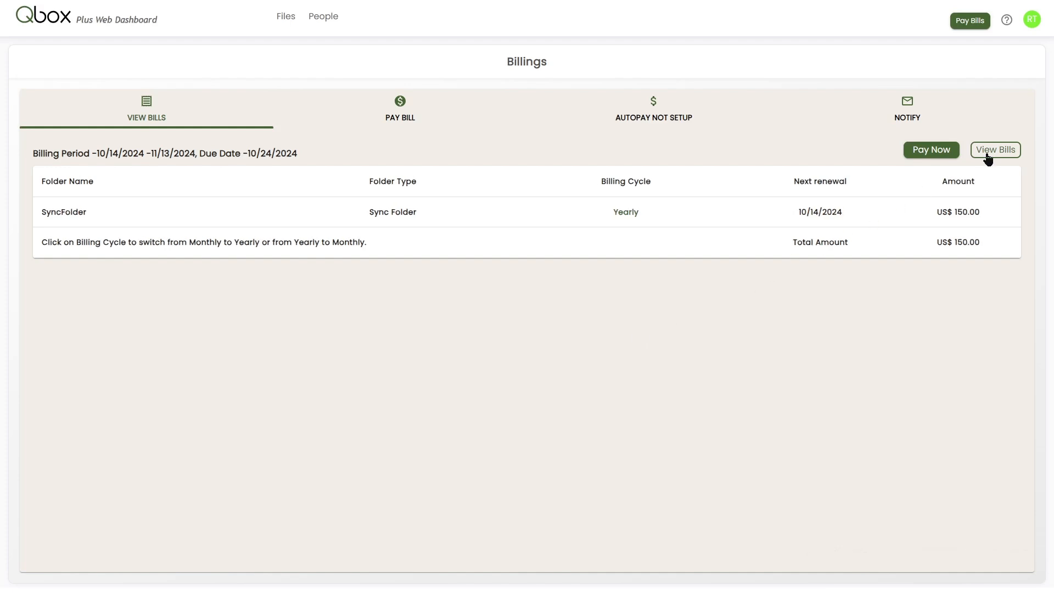
Return to View Bills showing US$ 150.00 due, then go to the Autopay Not Setup form
{"action": "left_click", "coordinate": [996, 150]}
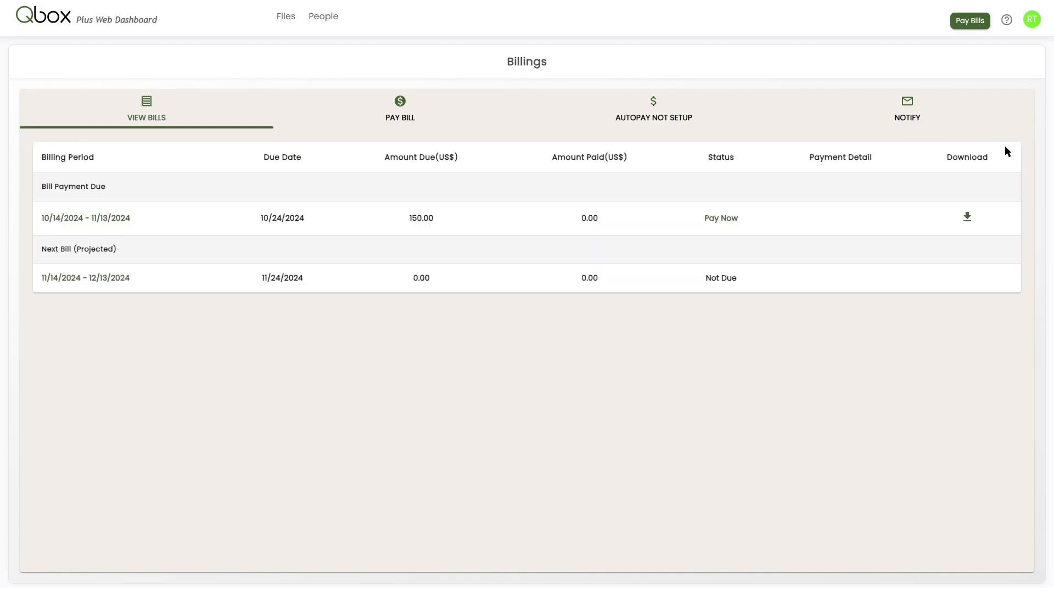
{"action": "mouse_move", "coordinate": [660, 115]}
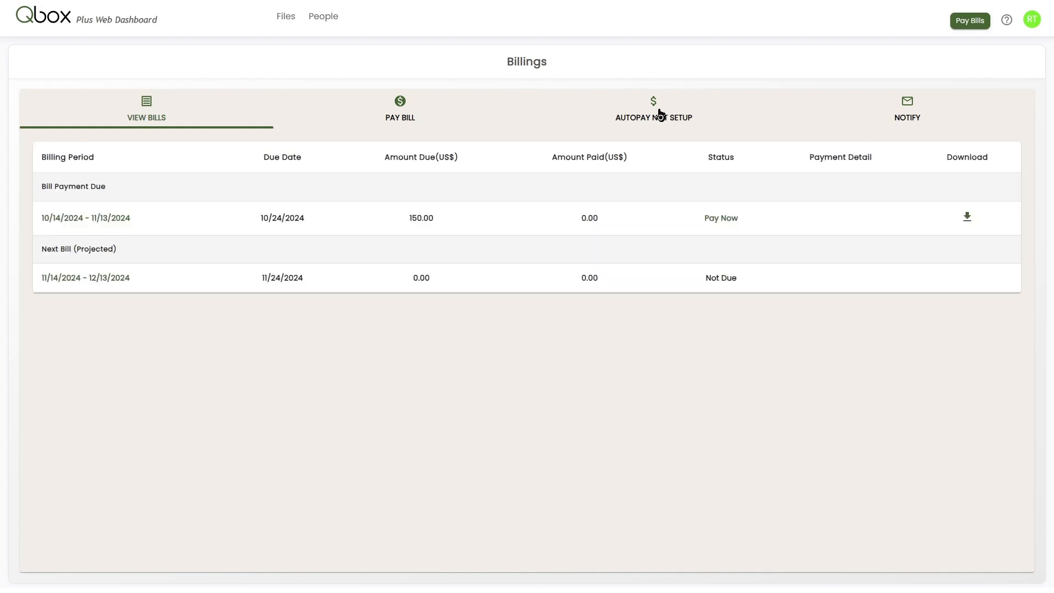
{"action": "left_click", "coordinate": [653, 111]}
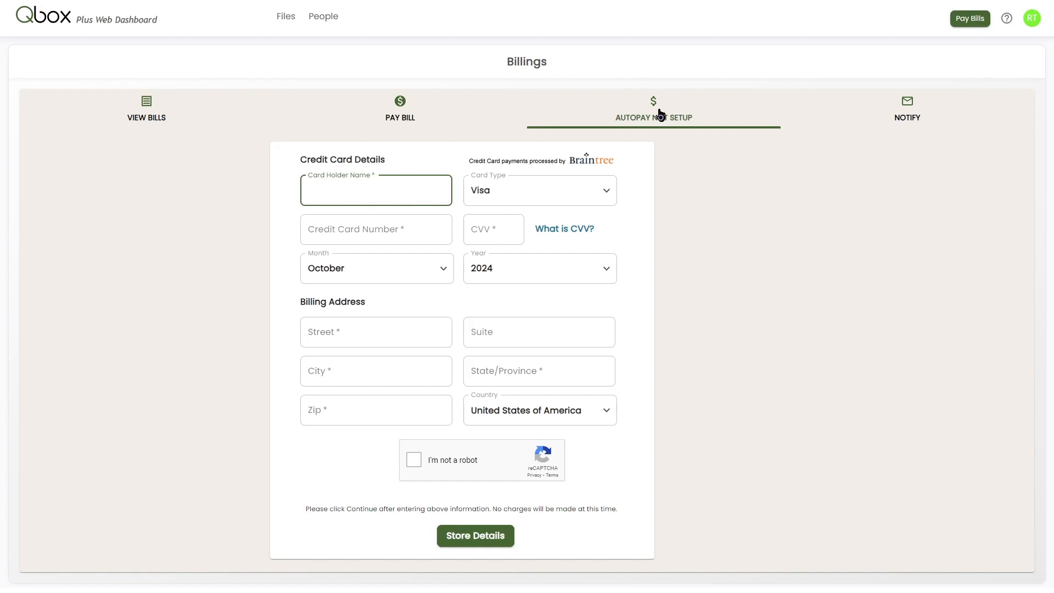
{"action": "mouse_move", "coordinate": [804, 117]}
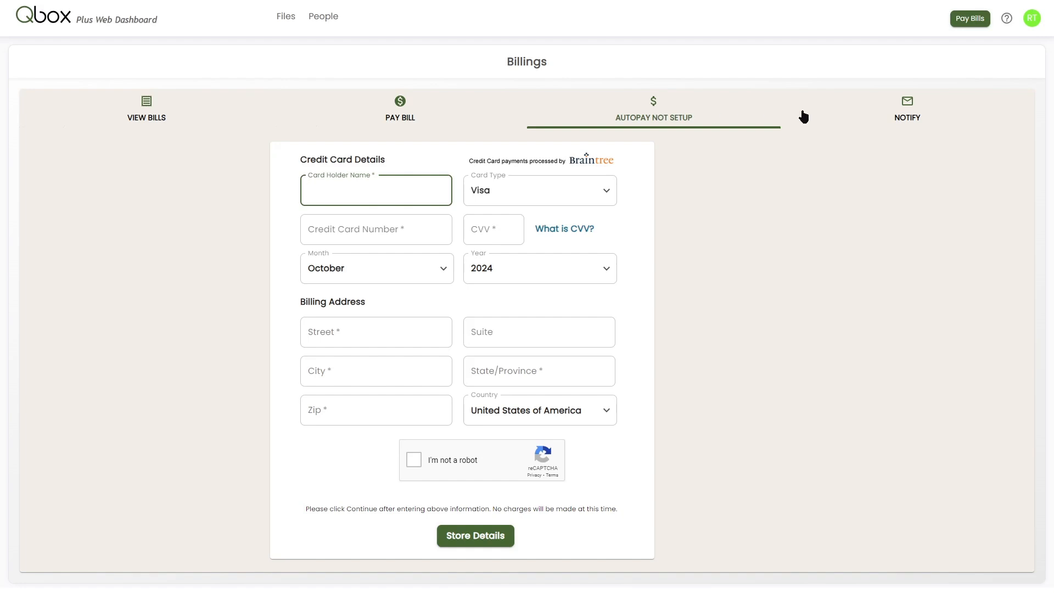
Go to Notify with Email 1 filled and place the cursor in the Email 2 field
{"action": "left_click", "coordinate": [907, 108]}
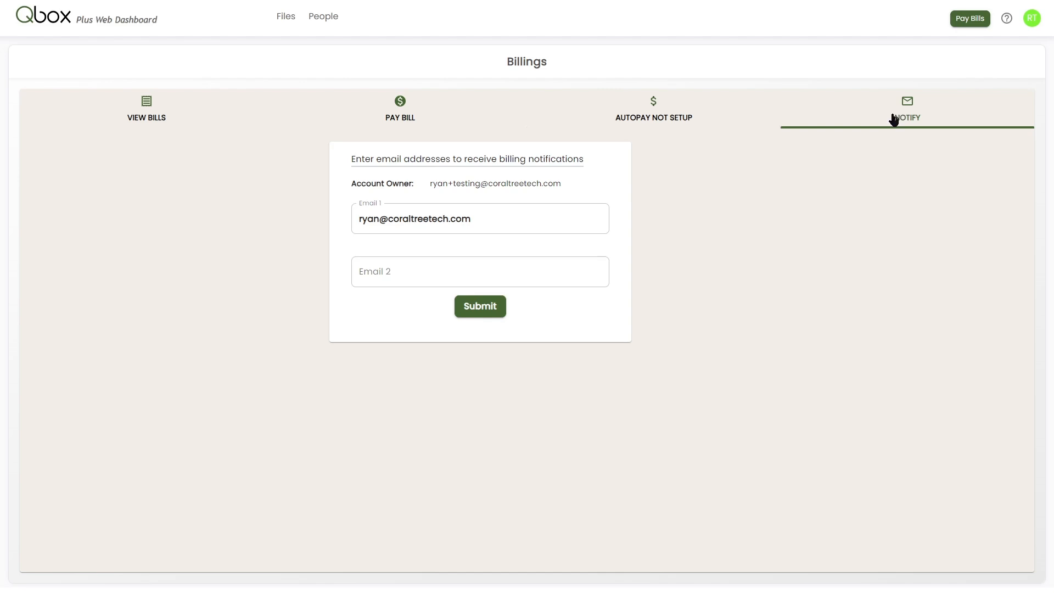
{"action": "left_click", "coordinate": [480, 271]}
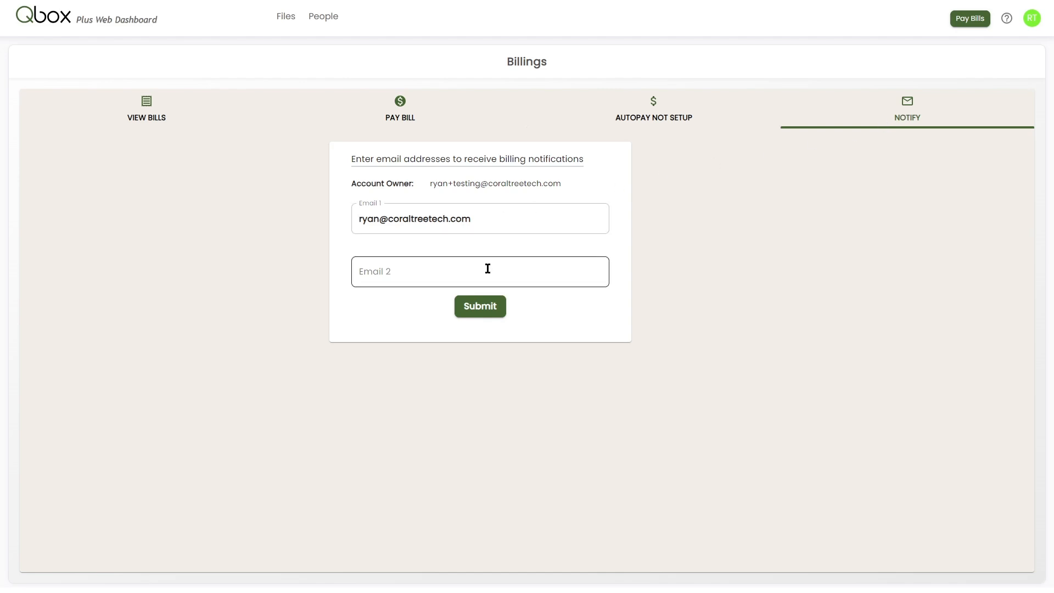